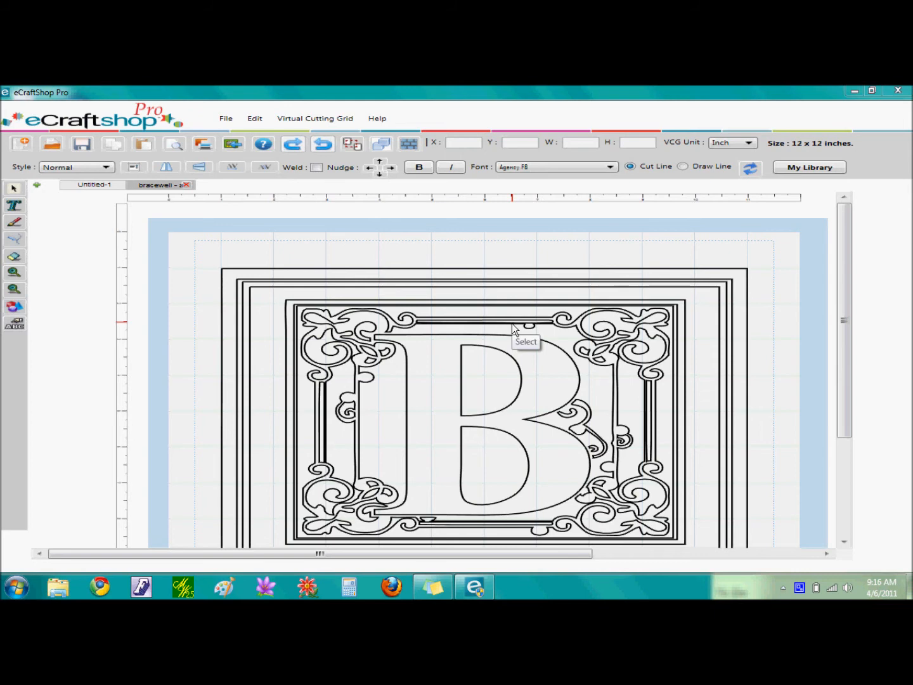
mouse_move(514, 329)
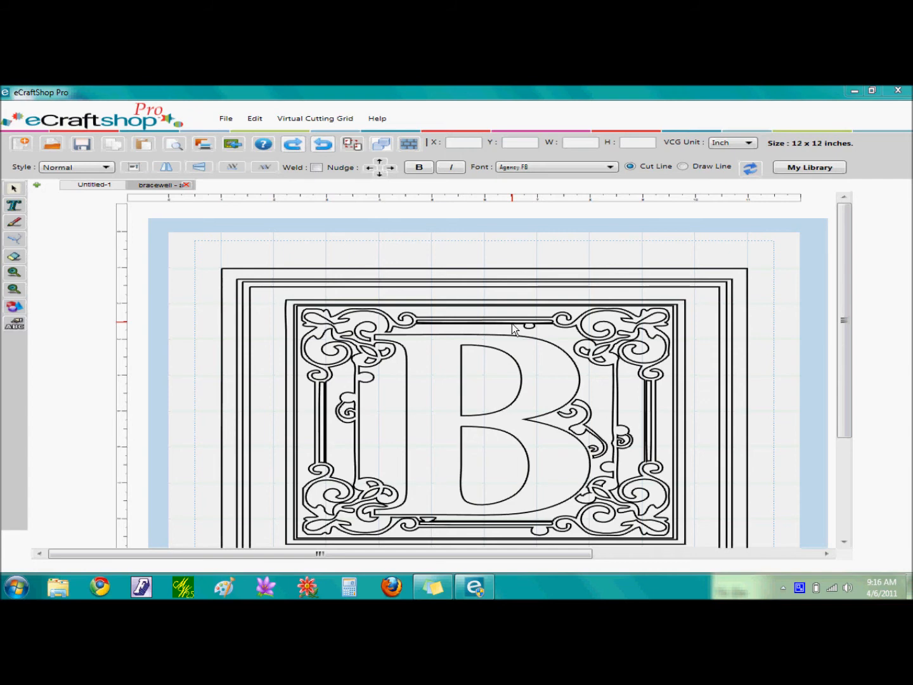
mouse_move(510, 330)
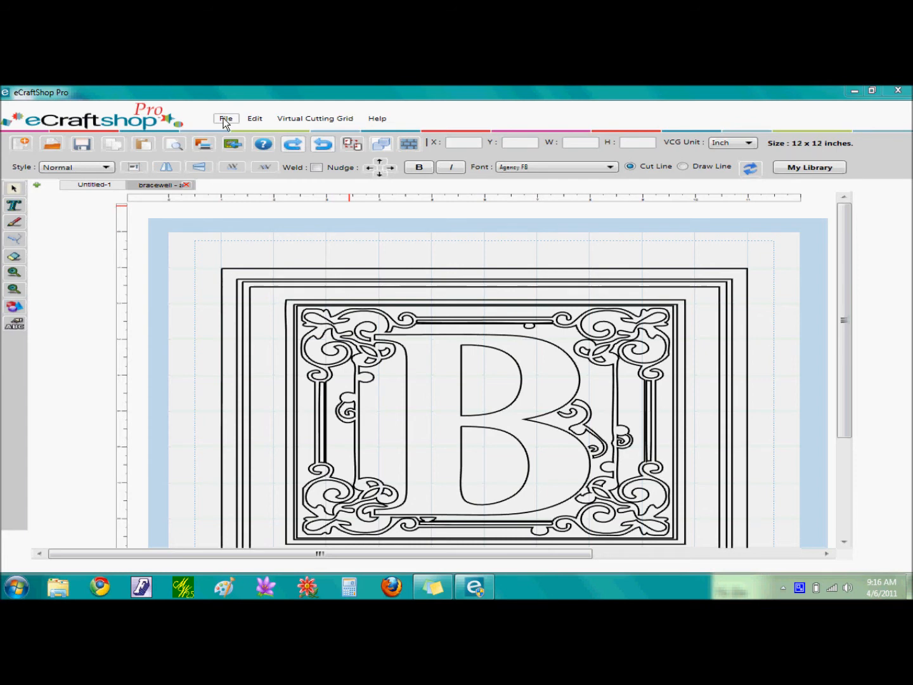
Send the framed letter B project to the eCraft cutter, bringing up the paper-feed mode prompt.
left_click(226, 118)
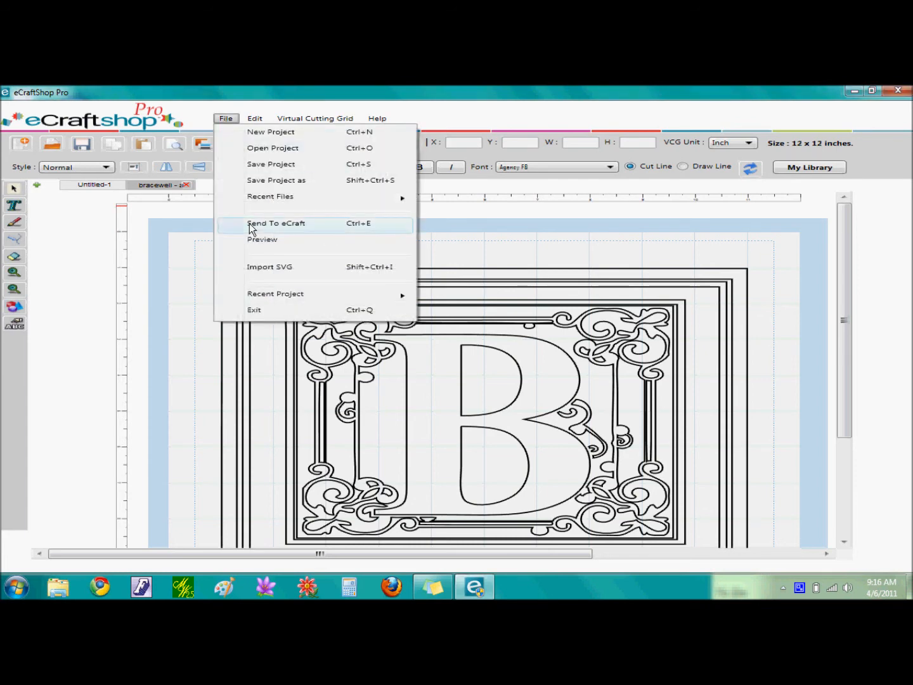
mouse_move(353, 234)
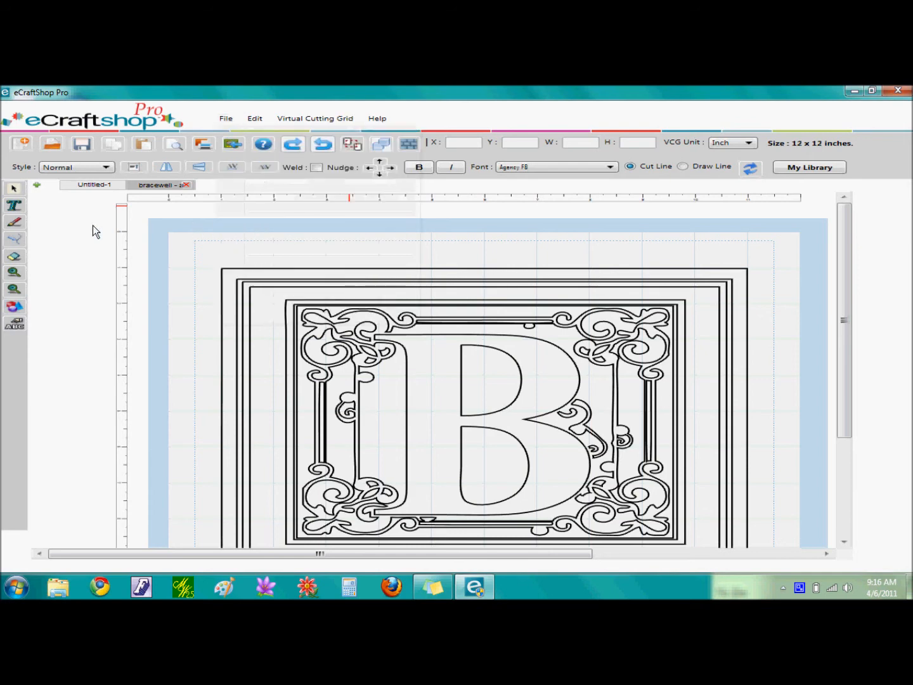
mouse_move(204, 146)
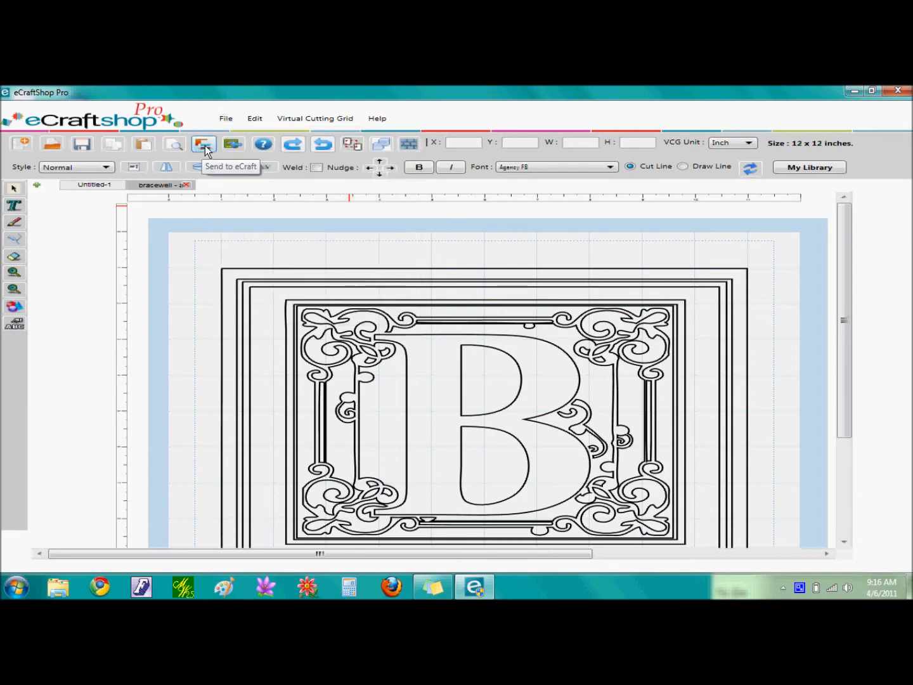
left_click(203, 143)
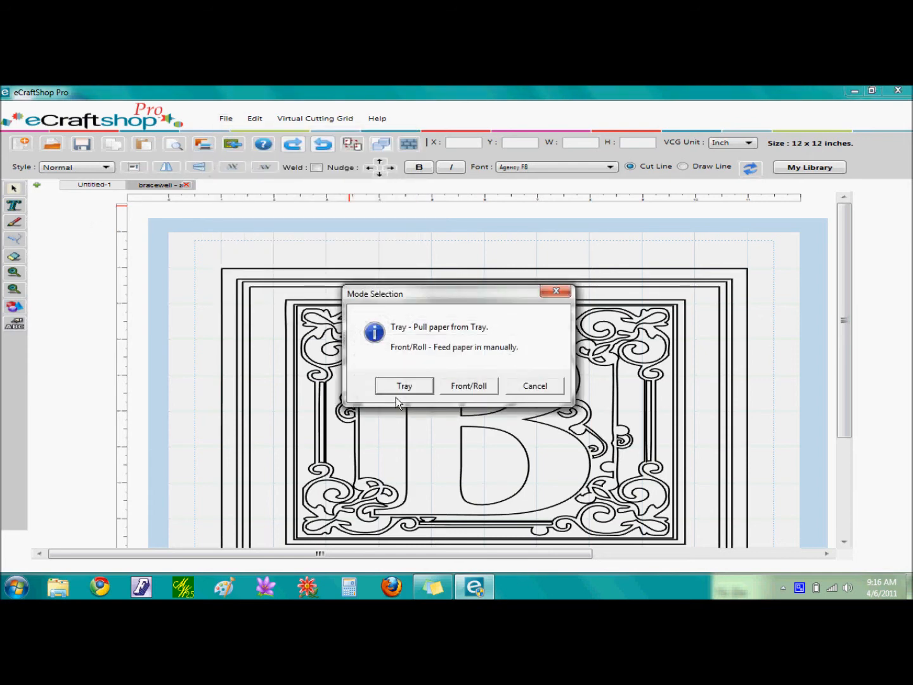
mouse_move(403, 397)
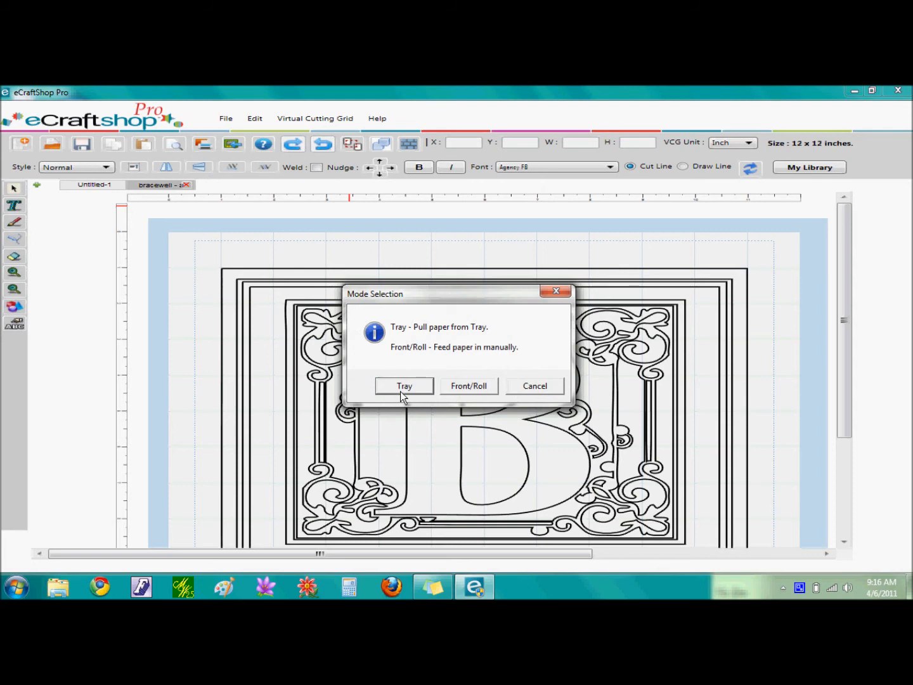
mouse_move(449, 398)
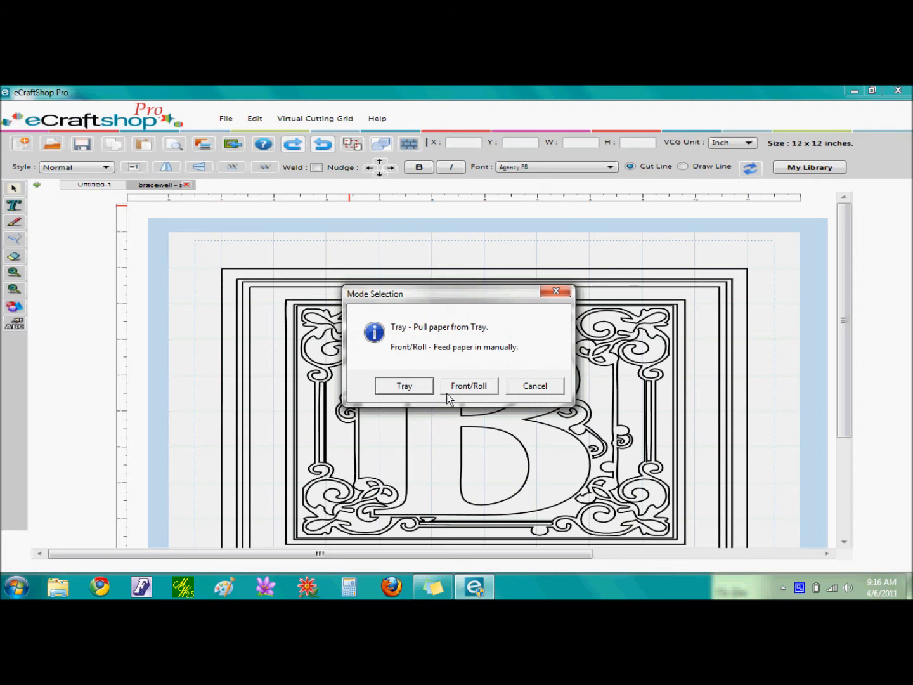
mouse_move(469, 393)
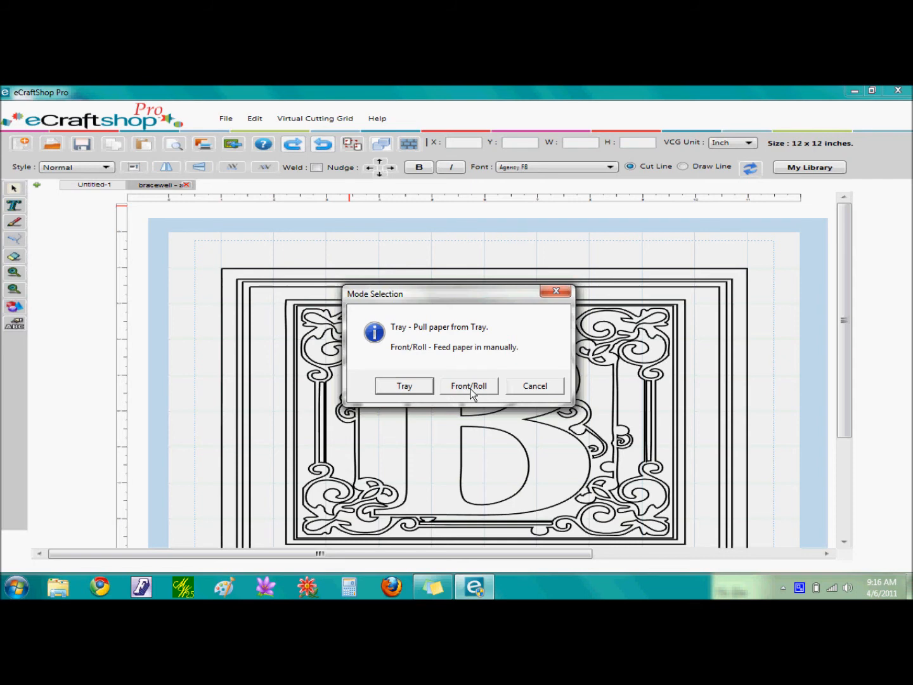